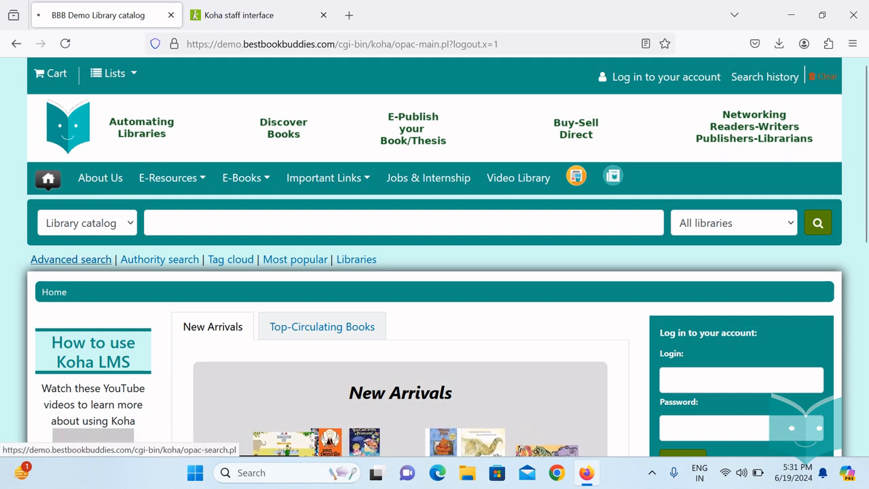
Open the OPAC advanced search page and browse its keyword fields and item type limits
click(71, 259)
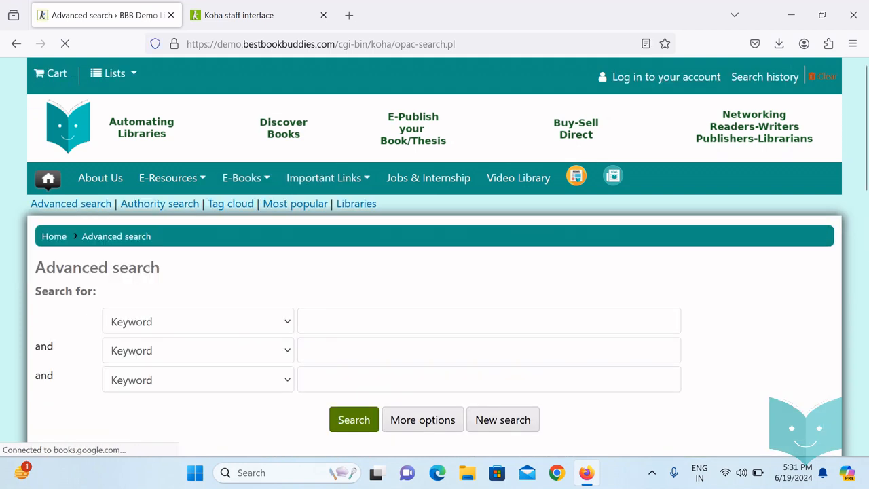
scroll(down, 3)
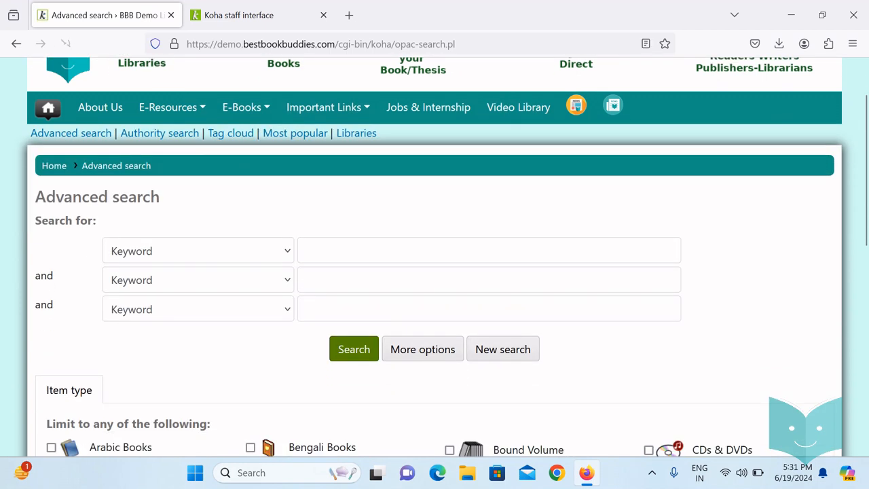
scroll(down, 3)
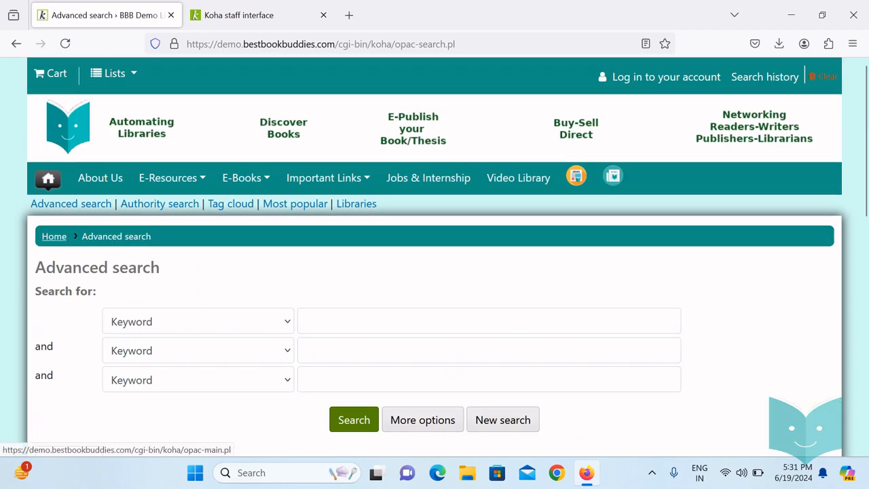
Return to the catalog home and log in to the patron account from the login box
click(54, 236)
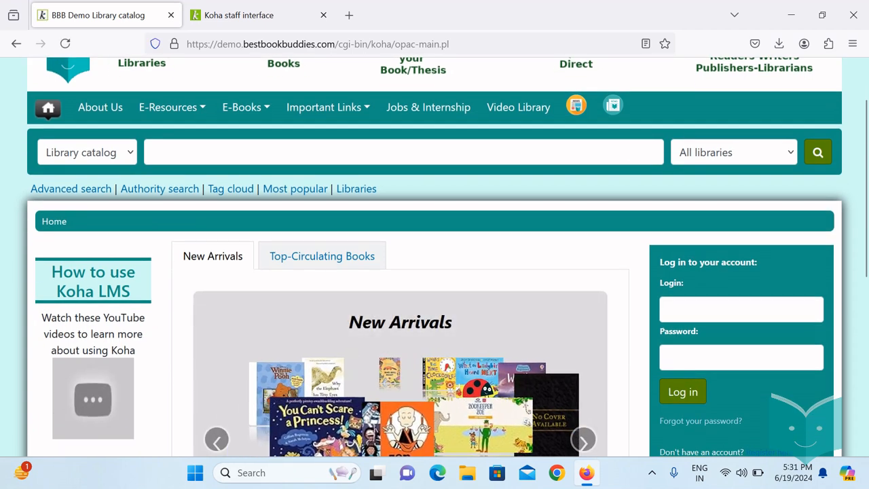
click(741, 309)
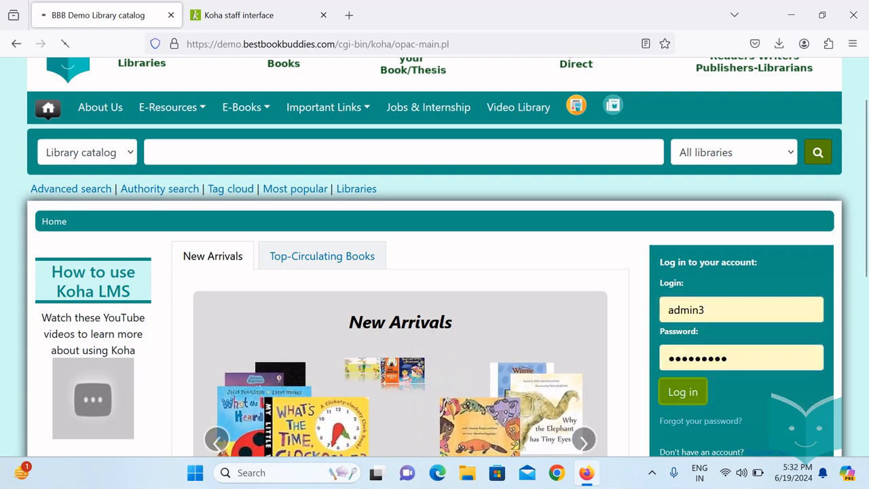
click(683, 391)
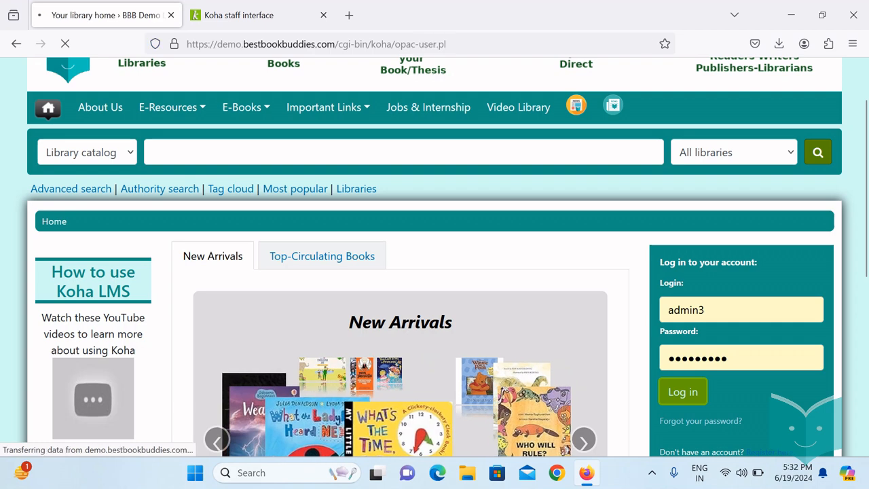
click(683, 391)
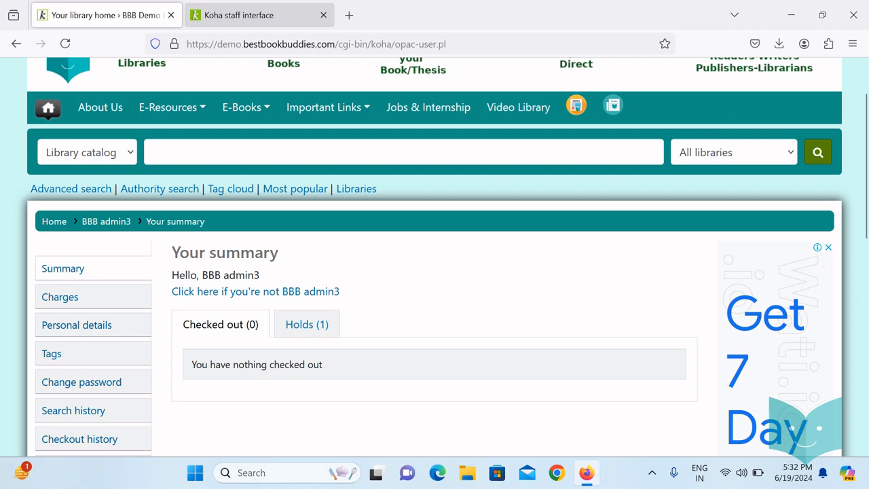
Switch to the Koha staff interface tab and open the Circulation module
click(252, 15)
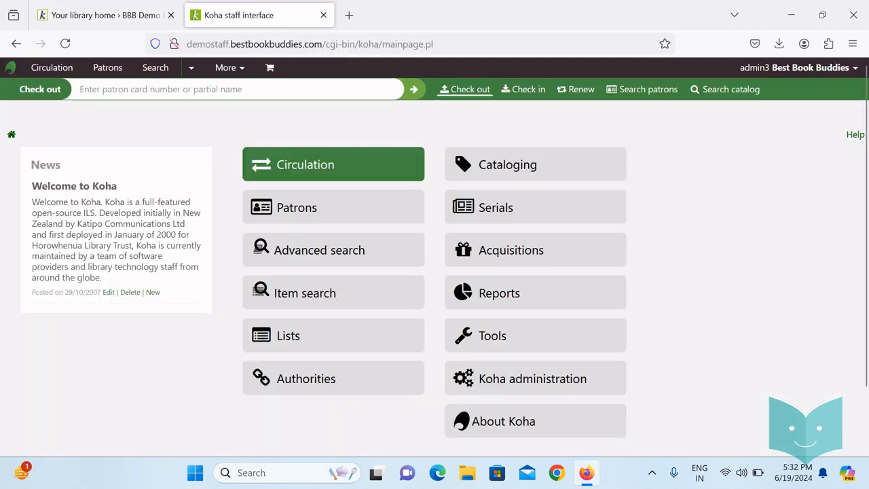
click(334, 165)
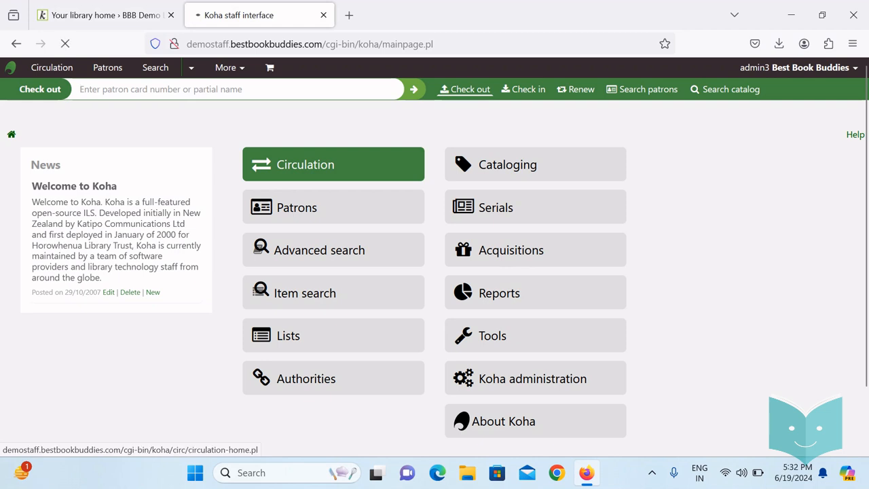
click(334, 164)
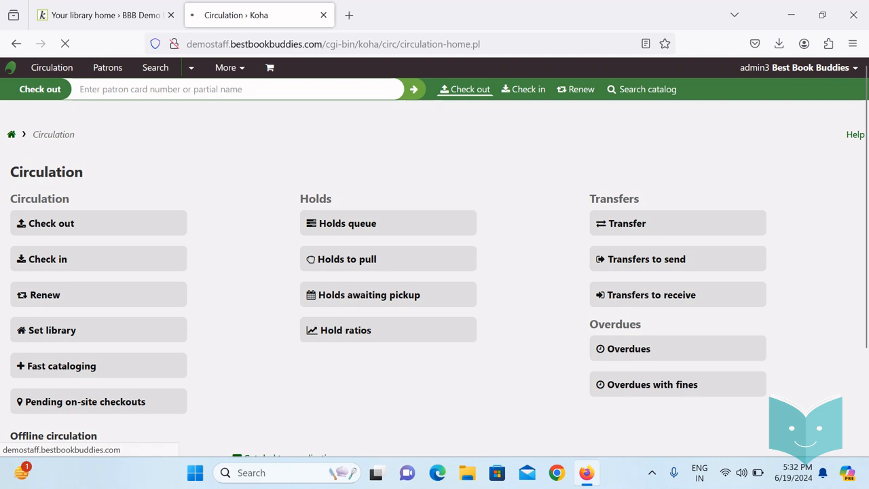
Open the Patrons module to view the patron search form
click(107, 68)
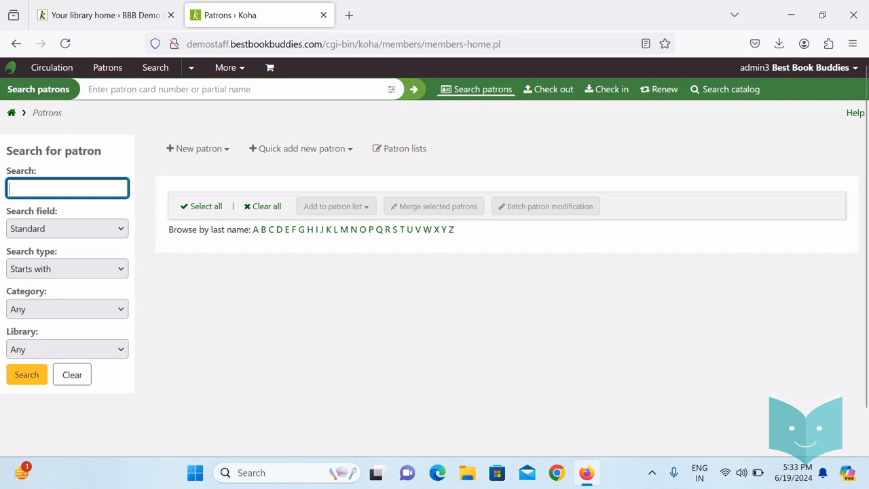
mouse_move(400, 148)
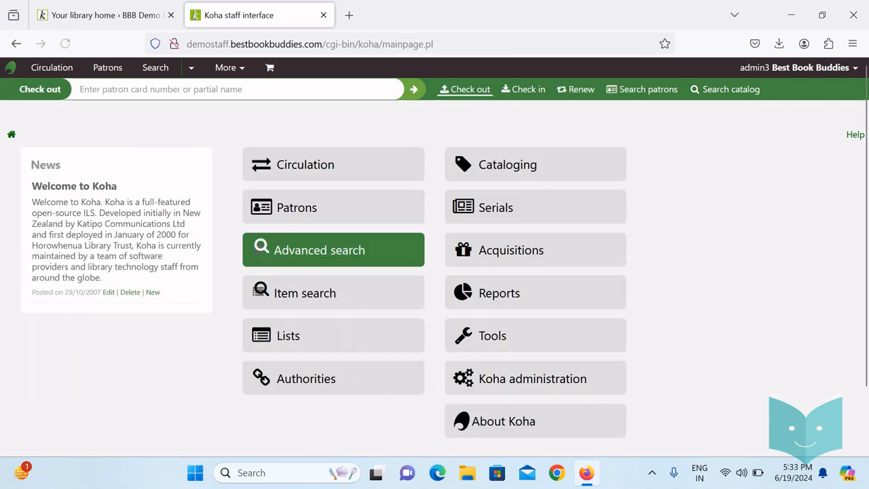
Visit the staff Advanced search, Item search and Lists pages in turn
click(332, 250)
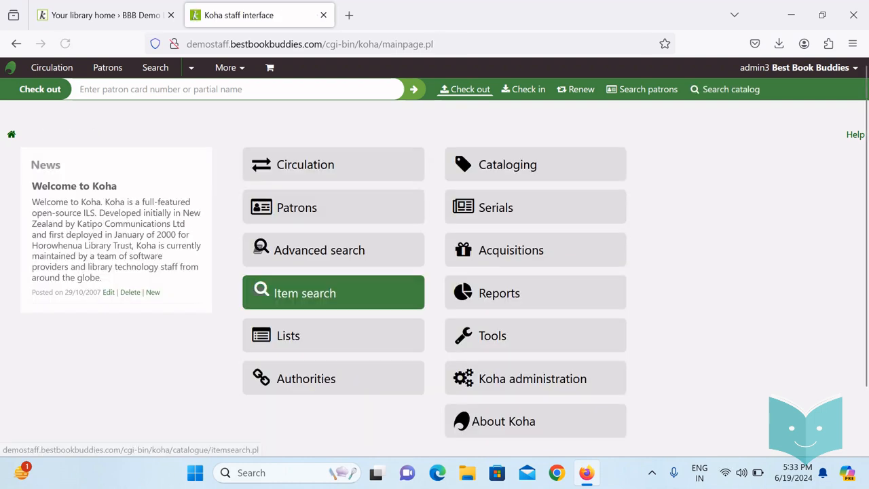
click(304, 292)
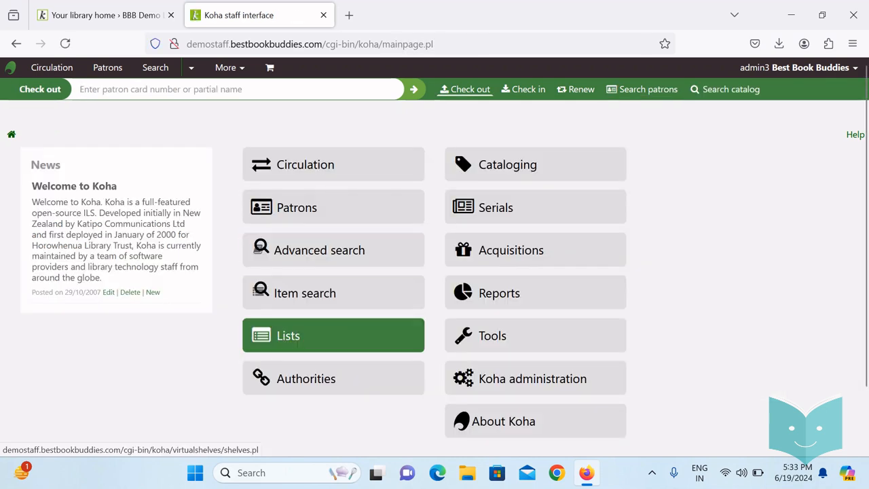
click(305, 379)
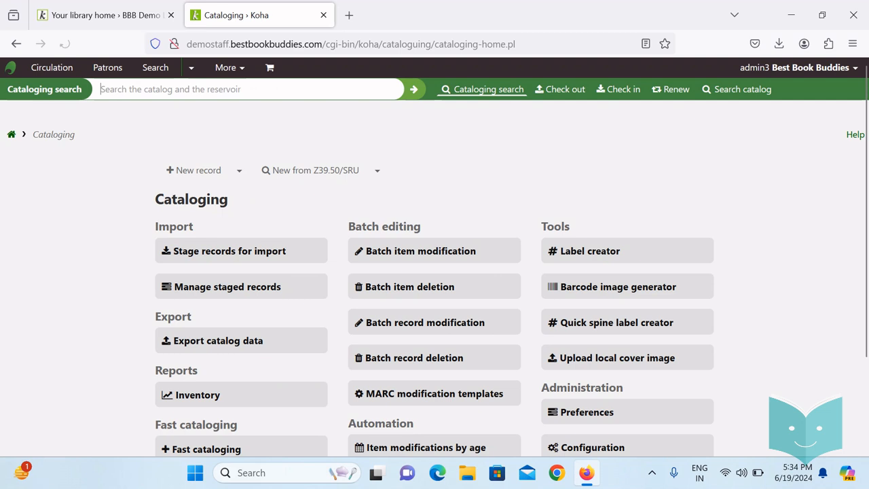
Use the breadcrumb home icon to return to the main staff page
click(65, 42)
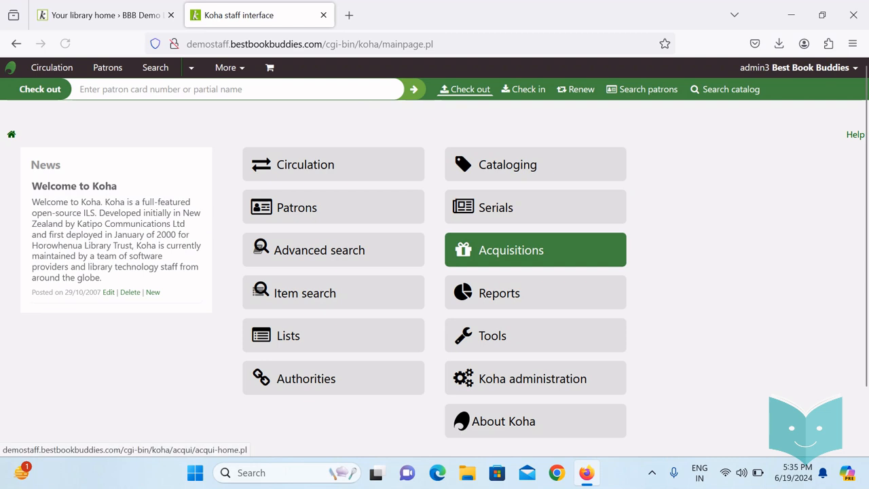
click(511, 250)
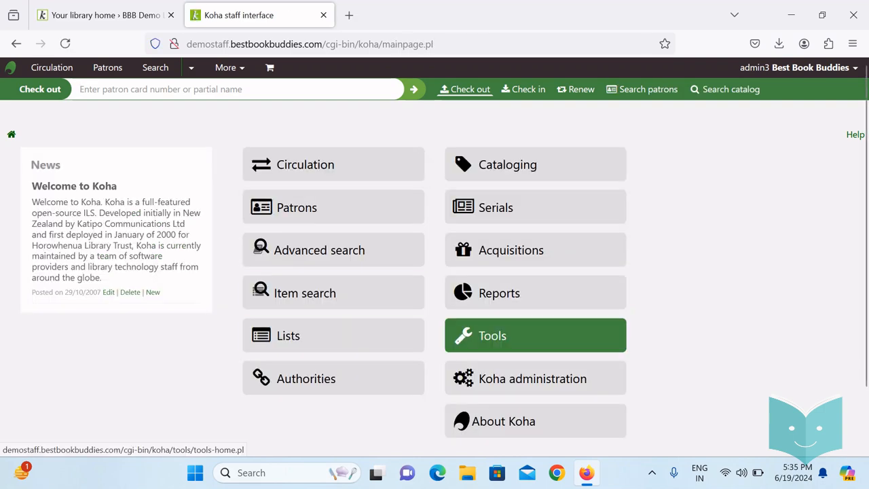
View the Tools module, then open the Koha administration page
click(535, 335)
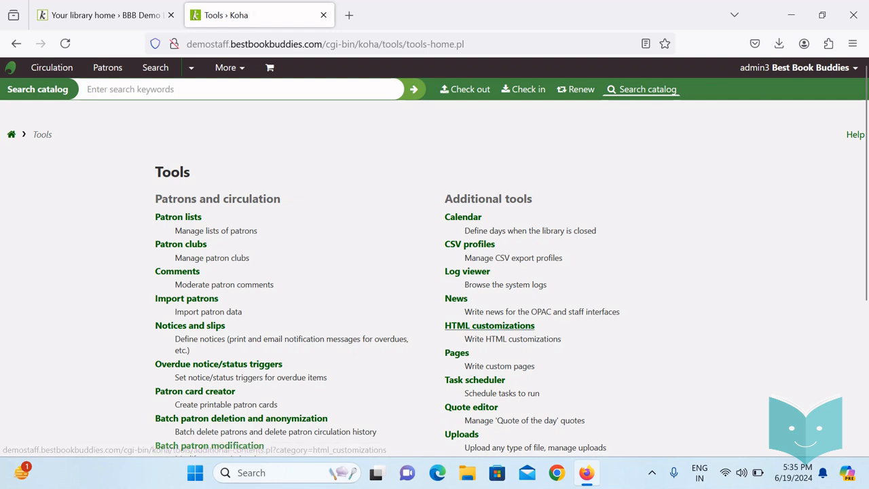
mouse_move(489, 325)
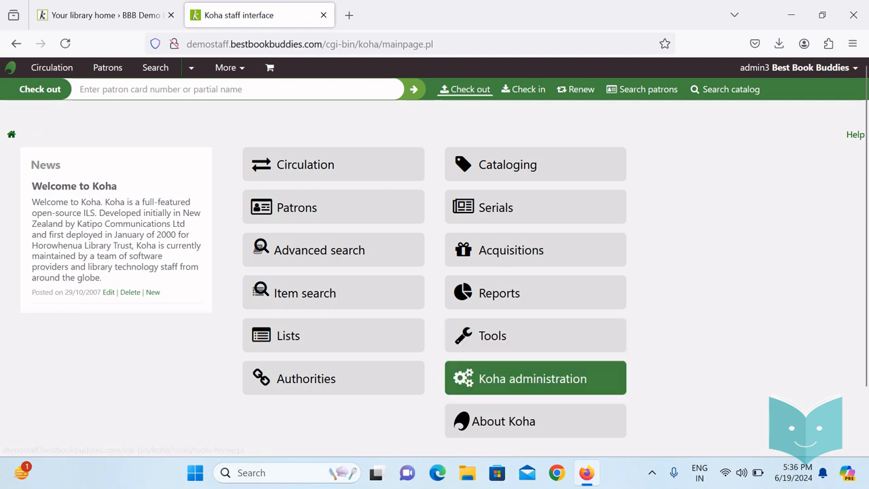
click(534, 377)
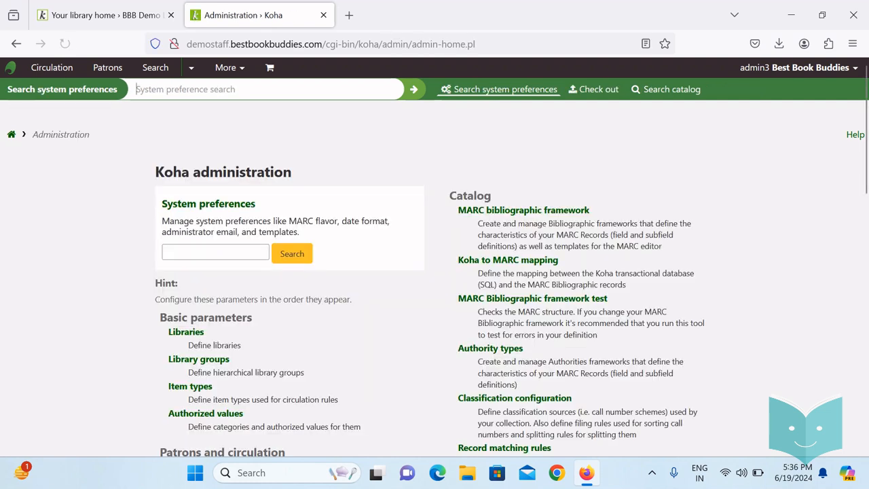